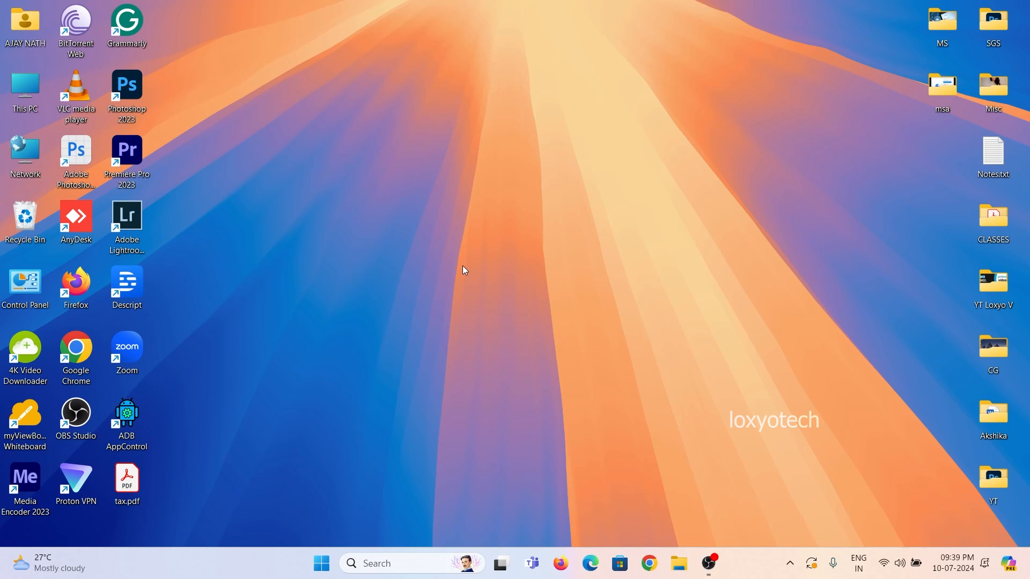
{"action": "mouse_move", "coordinate": [577, 253]}
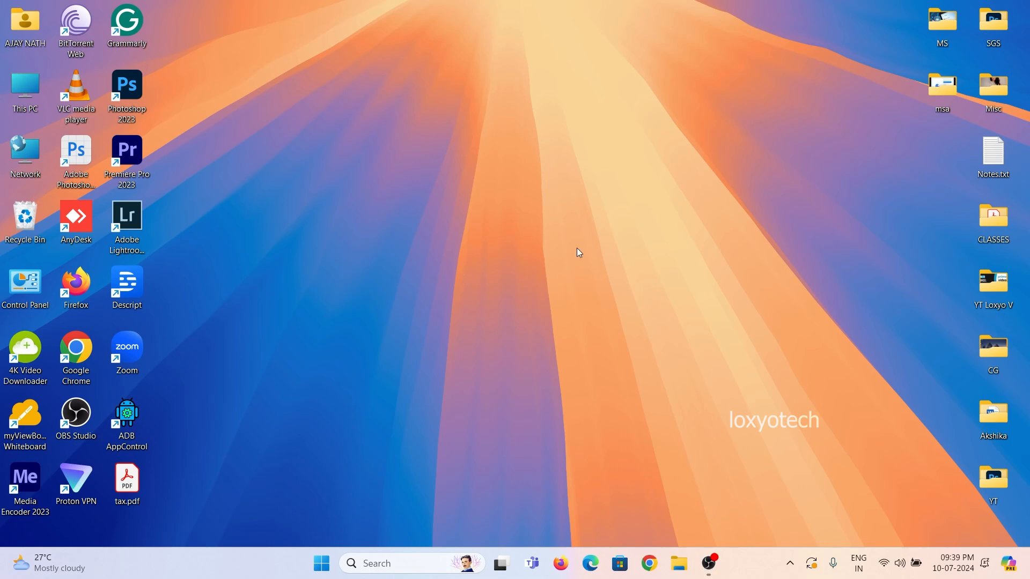
{"action": "mouse_move", "coordinate": [394, 201]}
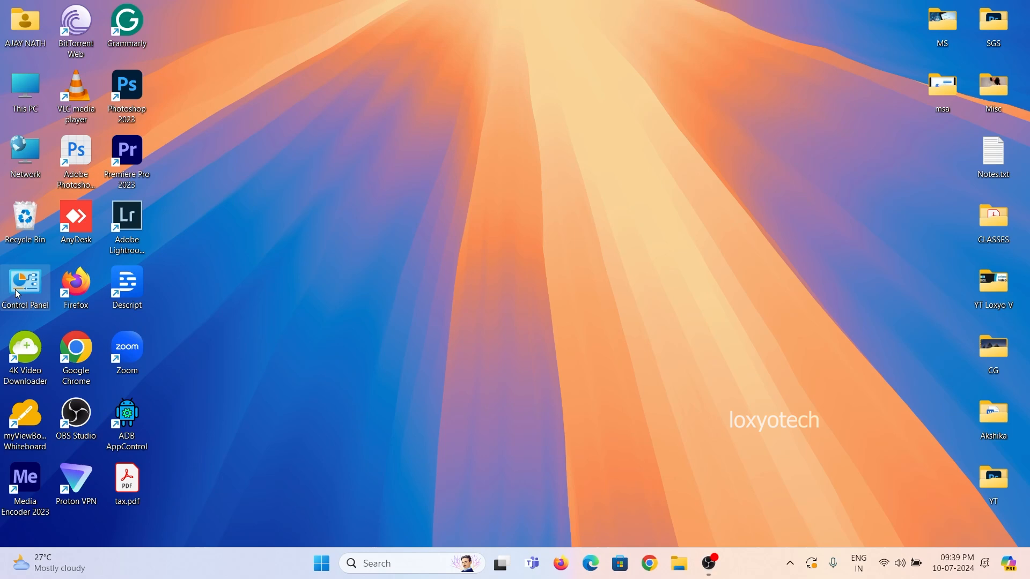
- Go from Control Panel through System and Security and Windows Defender Firewall into Advanced settings
{"action": "double_click", "coordinate": [25, 287]}
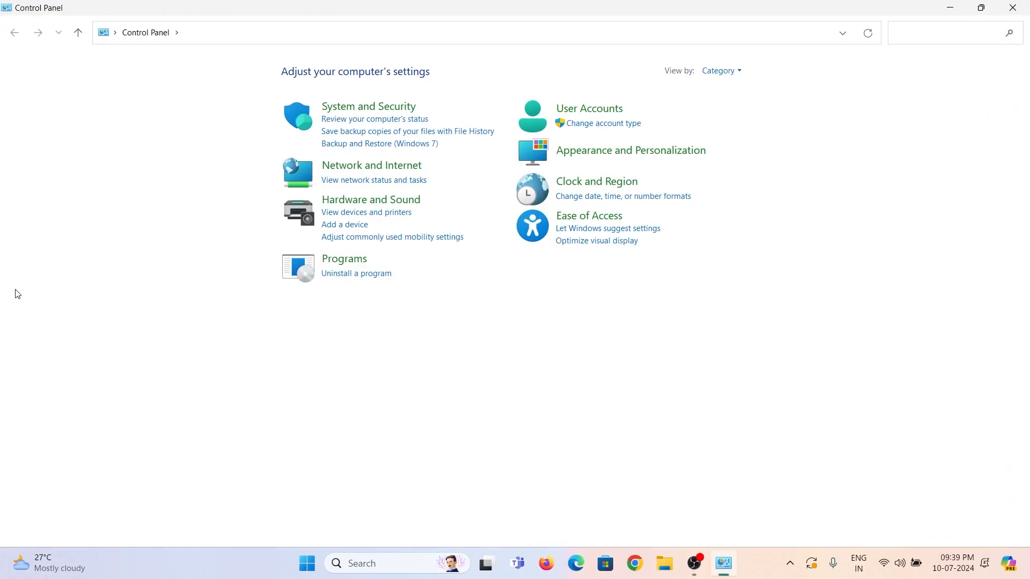
{"action": "mouse_move", "coordinate": [374, 93]}
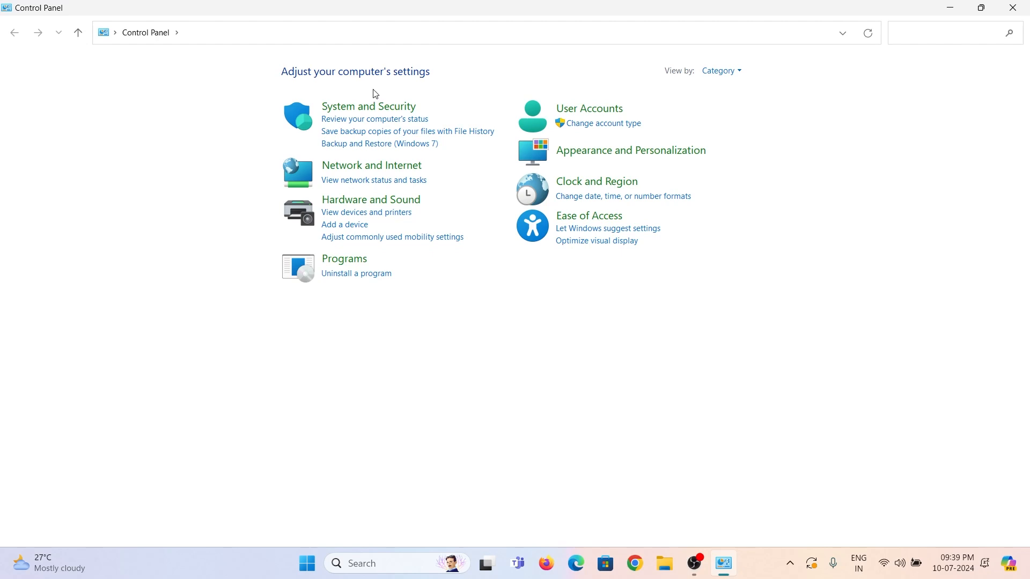
{"action": "left_click", "coordinate": [368, 106]}
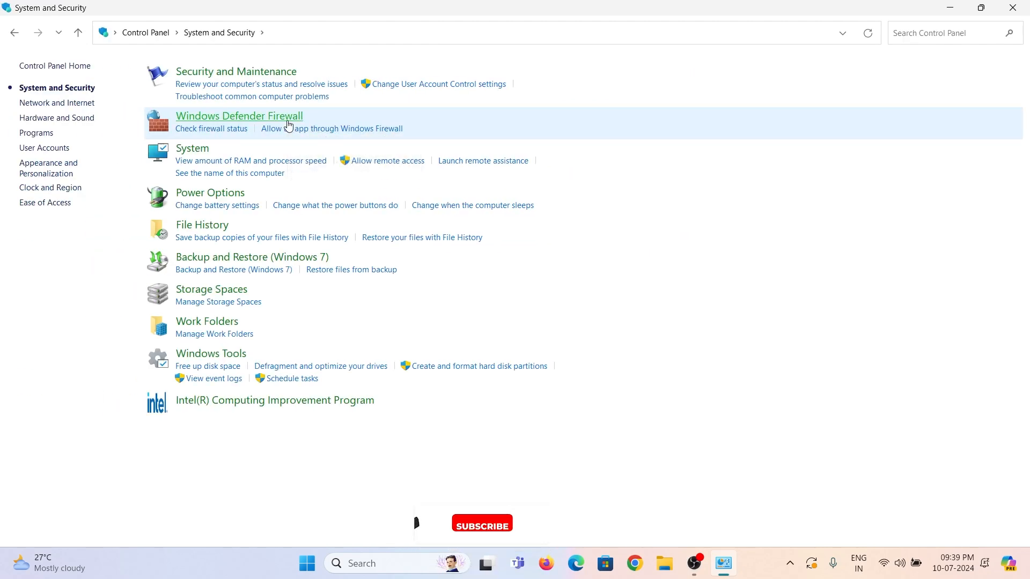
{"action": "left_click", "coordinate": [239, 116]}
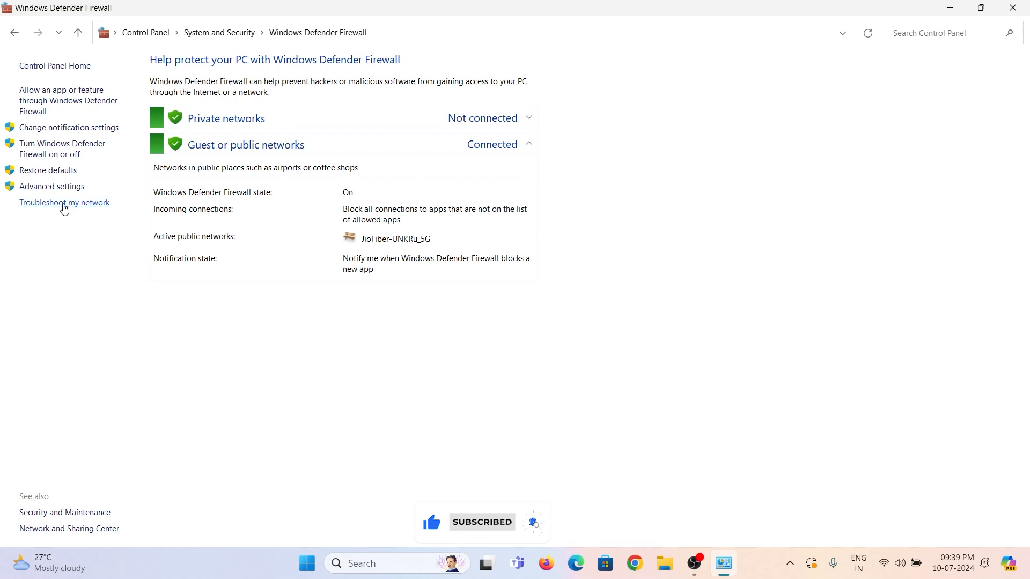
{"action": "left_click", "coordinate": [51, 186]}
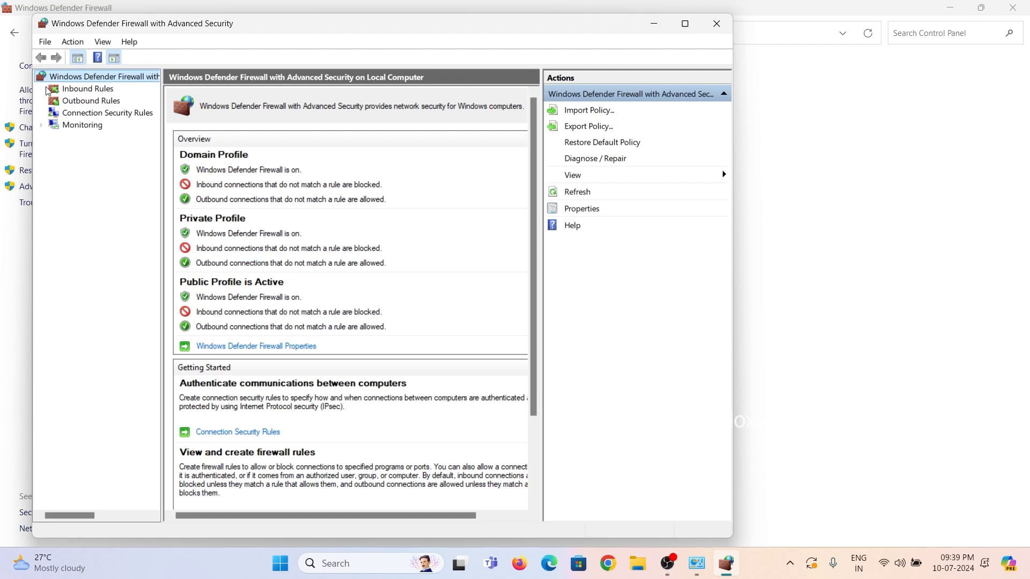
- Show the Inbound Rules list in the left pane
{"action": "left_click", "coordinate": [87, 88]}
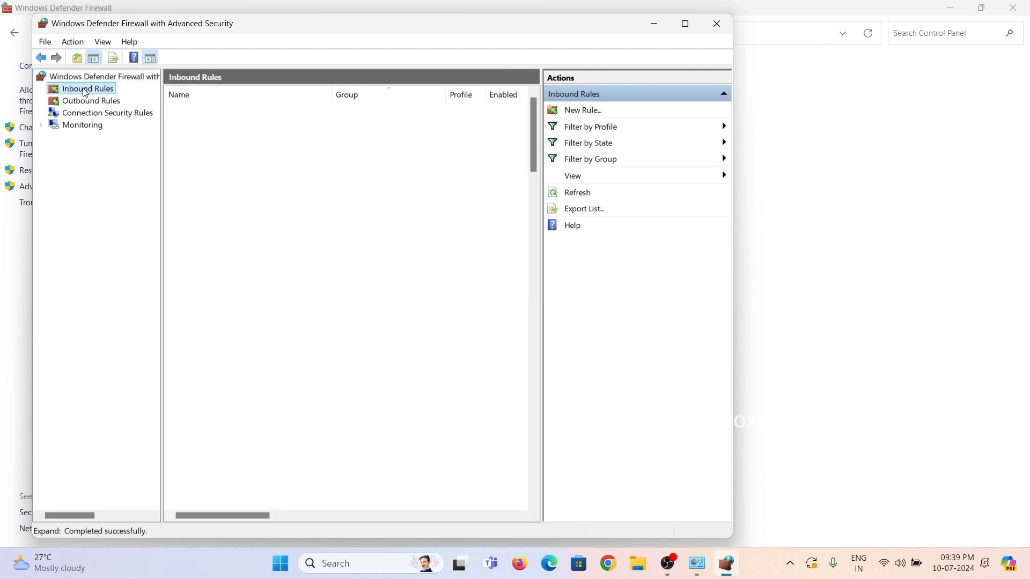
{"action": "left_click", "coordinate": [87, 88]}
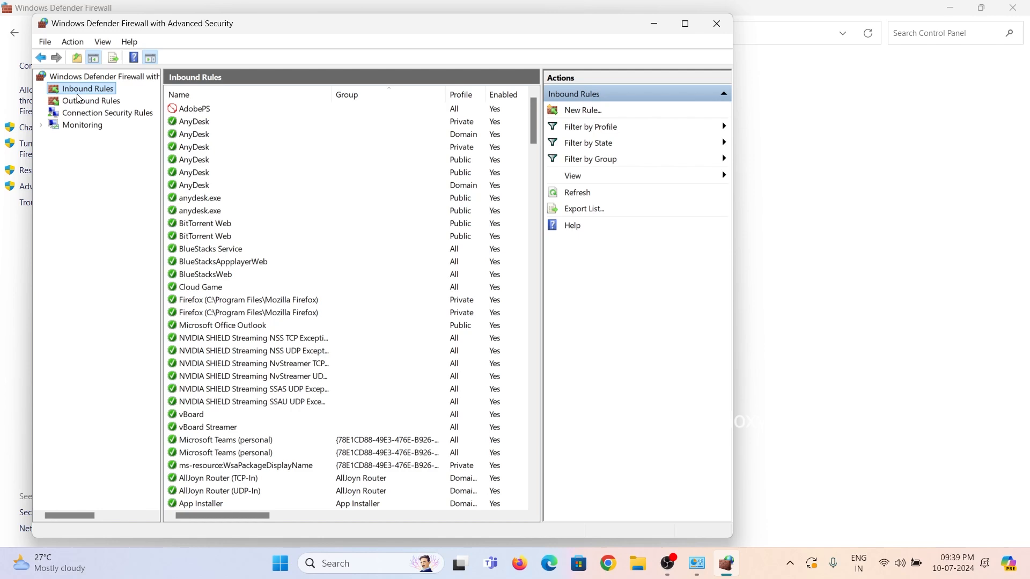
{"action": "mouse_move", "coordinate": [170, 109]}
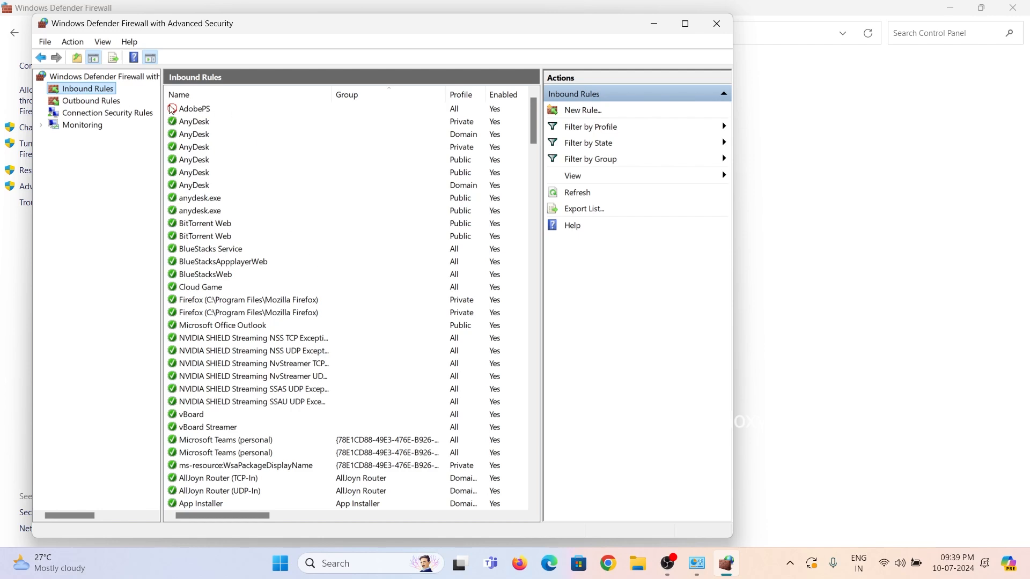
{"action": "mouse_move", "coordinate": [592, 116]}
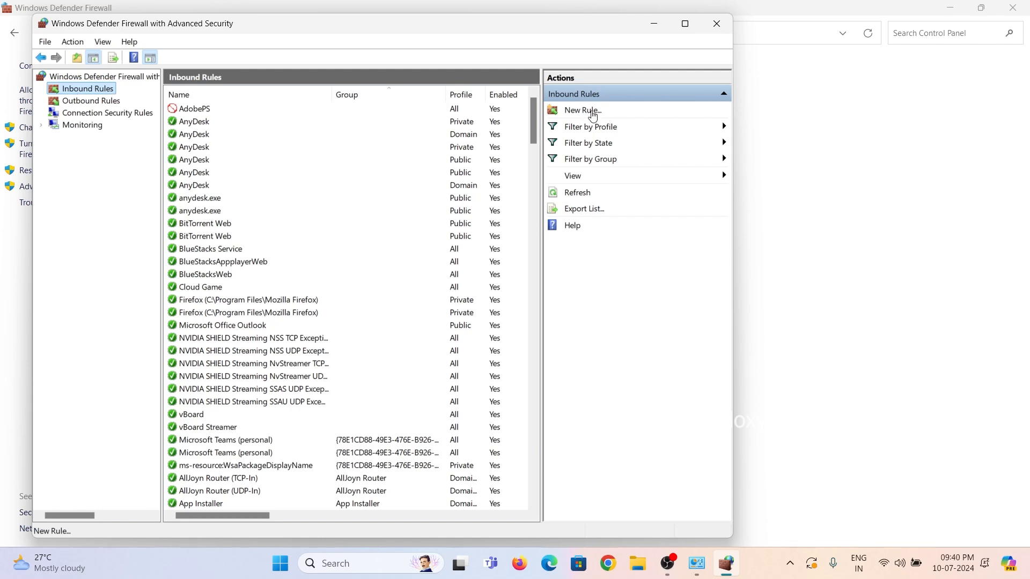
- Start a New Inbound Rule of type Program and advance to the program path step
{"action": "left_click", "coordinate": [581, 109]}
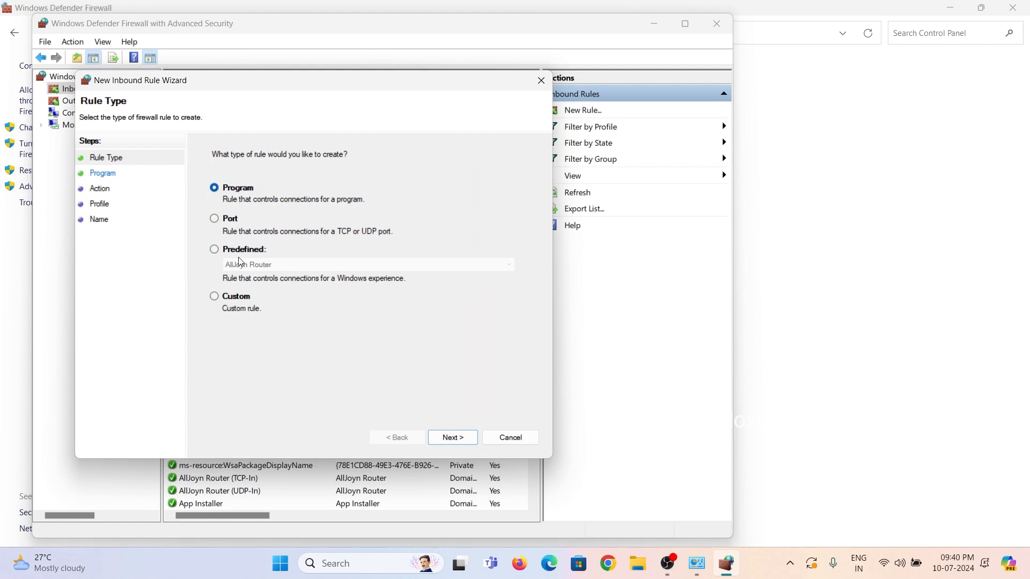
{"action": "mouse_move", "coordinate": [247, 204]}
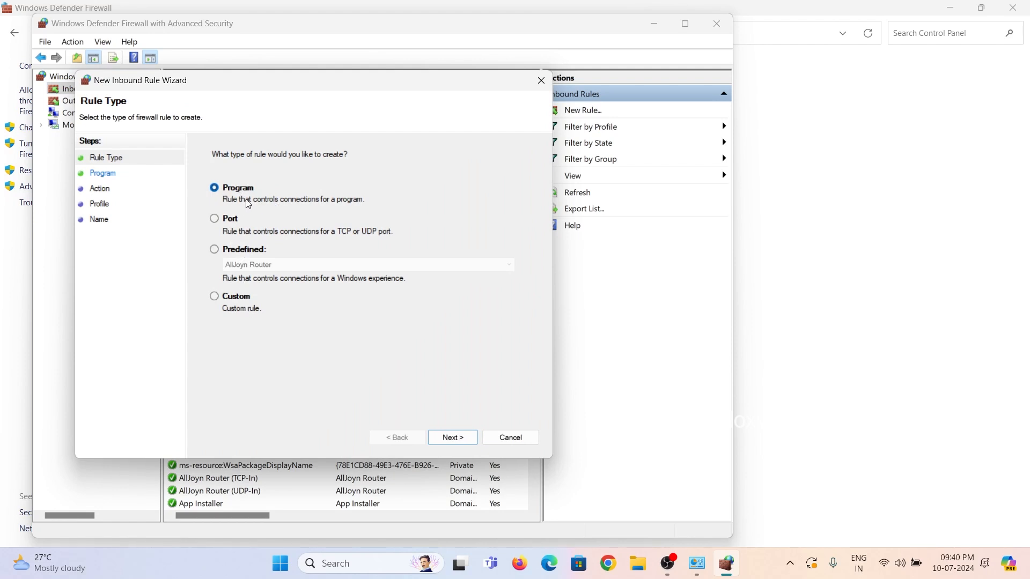
{"action": "mouse_move", "coordinate": [351, 203]}
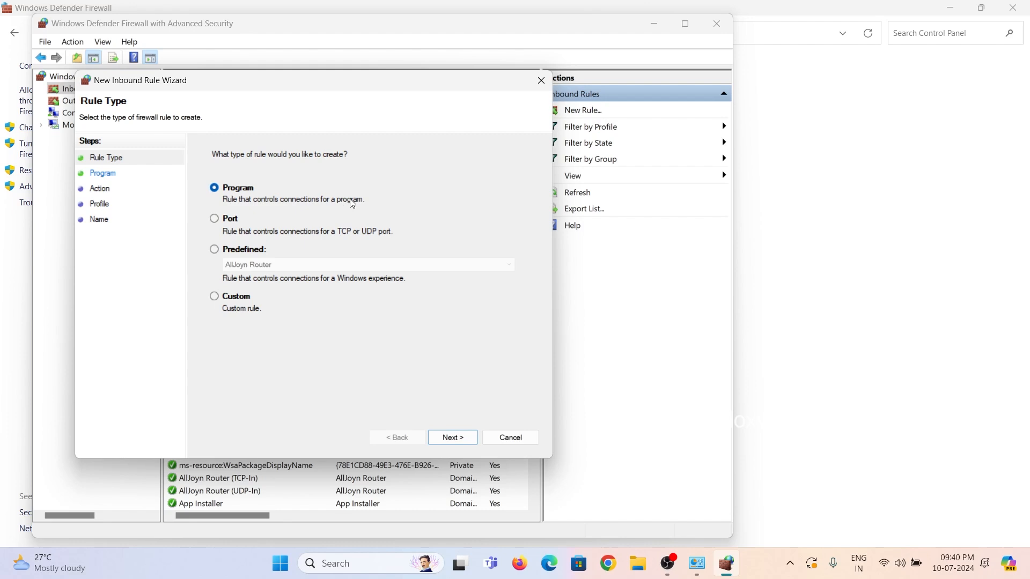
{"action": "left_click", "coordinate": [451, 437]}
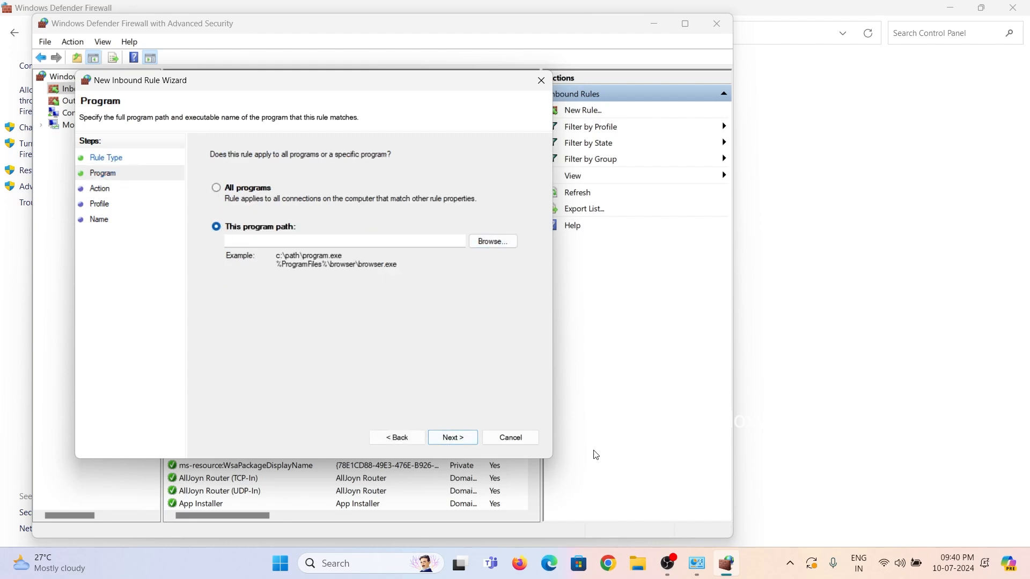
{"action": "left_click", "coordinate": [510, 438]}
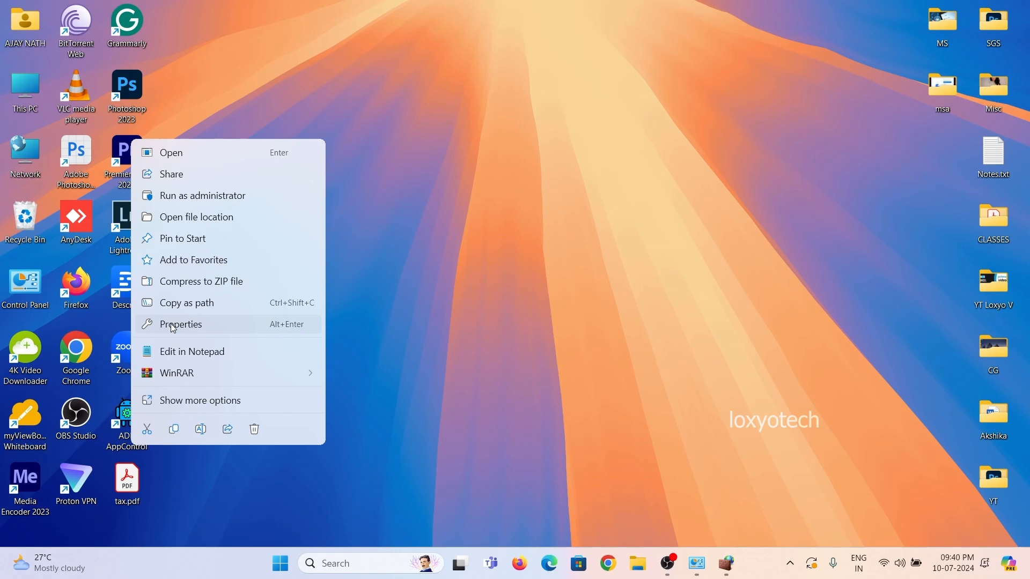
- Locate ADBAppControl.exe via the ADB AppControl shortcut's file location and copy its path
{"action": "left_click", "coordinate": [181, 324]}
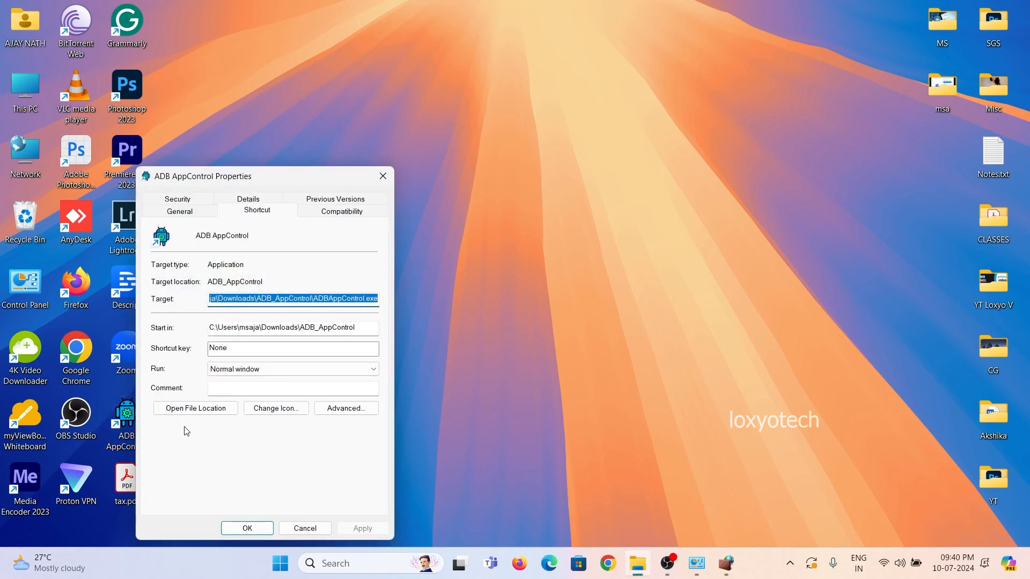
{"action": "left_click", "coordinate": [196, 407]}
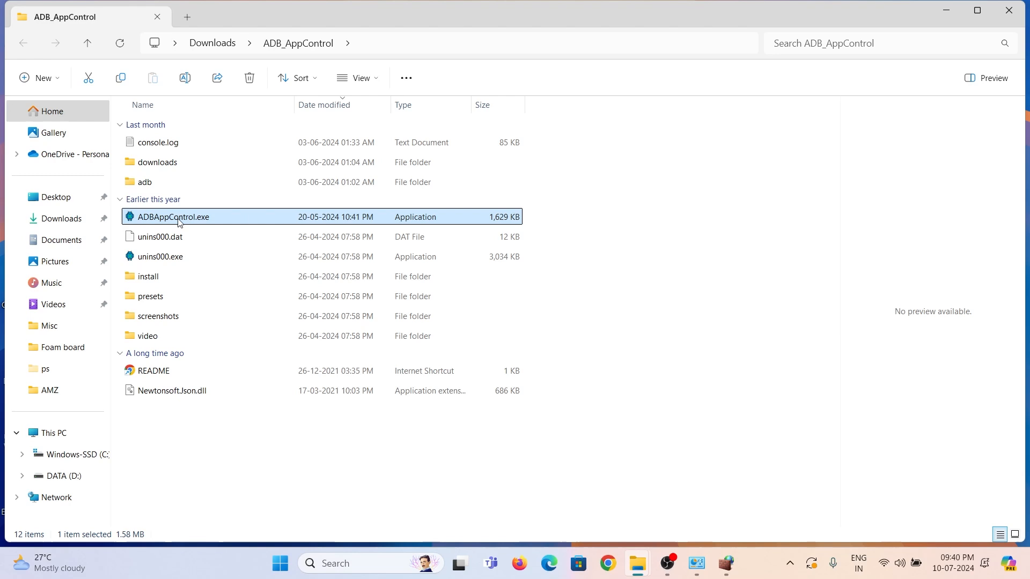
{"action": "right_click", "coordinate": [173, 216]}
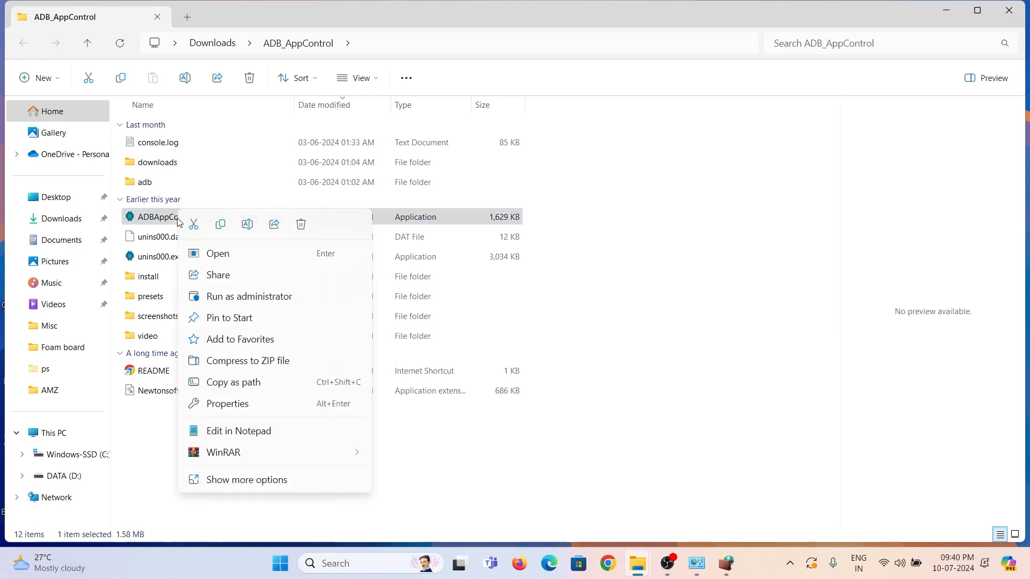
{"action": "mouse_move", "coordinate": [241, 383]}
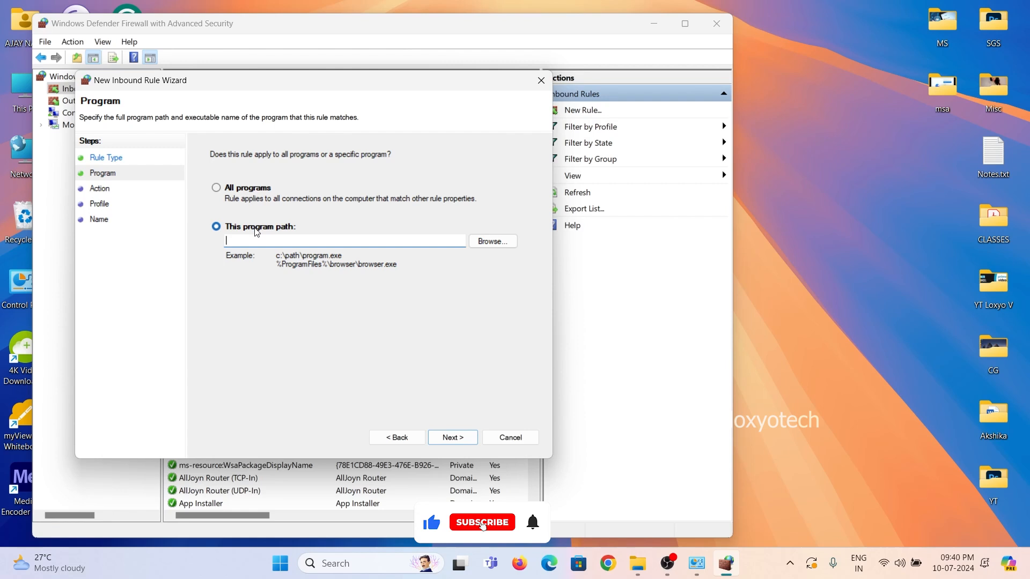
- Paste the ADBAppControl.exe path as the inbound rule's program
{"action": "right_click", "coordinate": [343, 240]}
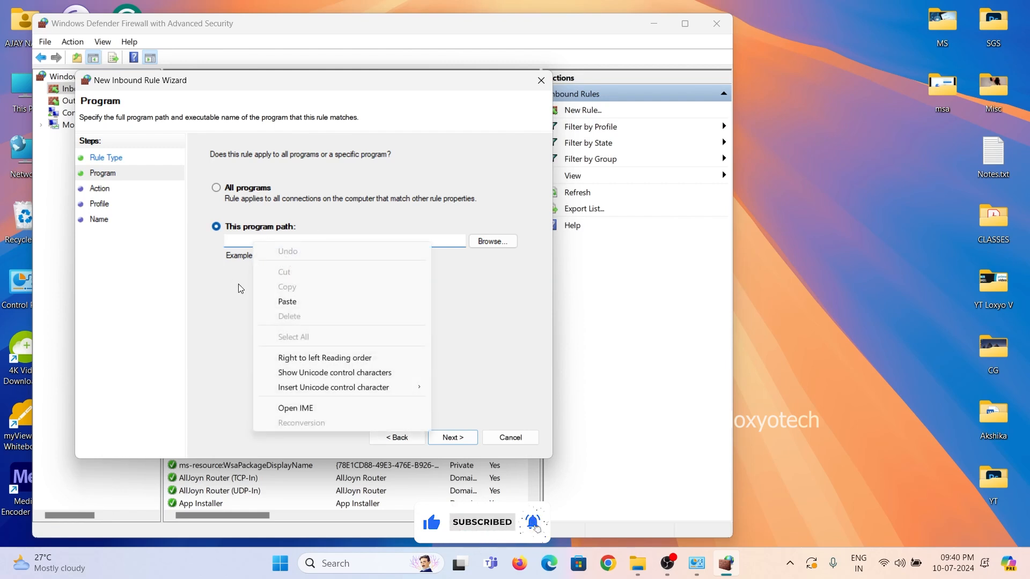
{"action": "left_click", "coordinate": [287, 302]}
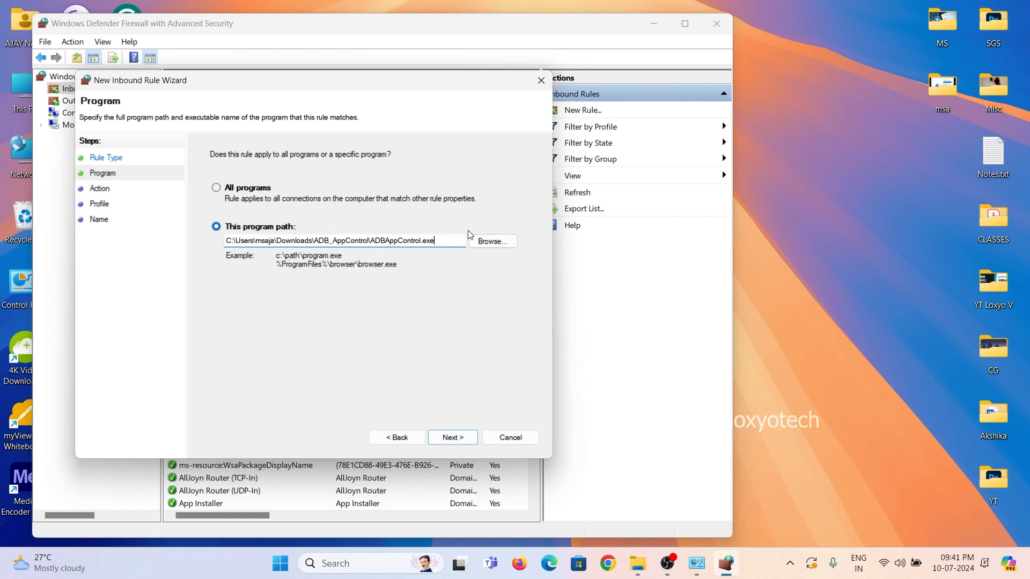
{"action": "left_click", "coordinate": [452, 438]}
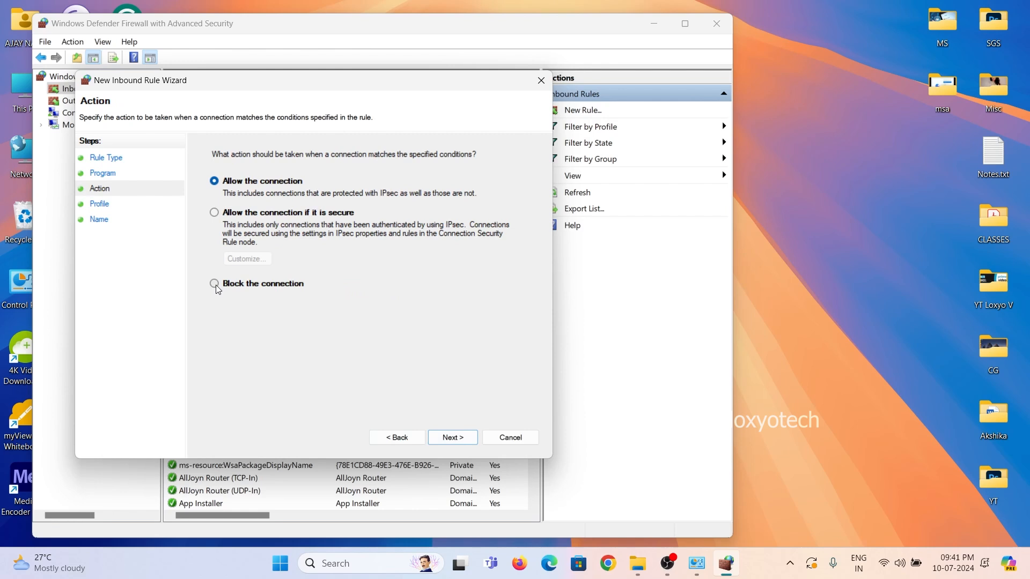
- Block the connection on Domain, Private and Public profiles and finish the inbound rule
{"action": "left_click", "coordinate": [214, 283]}
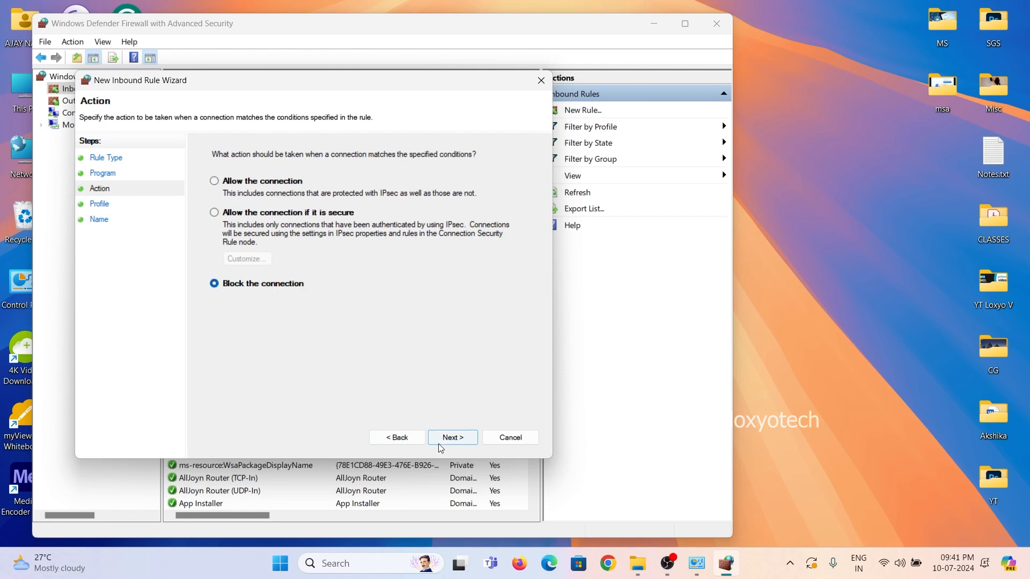
{"action": "left_click", "coordinate": [451, 438]}
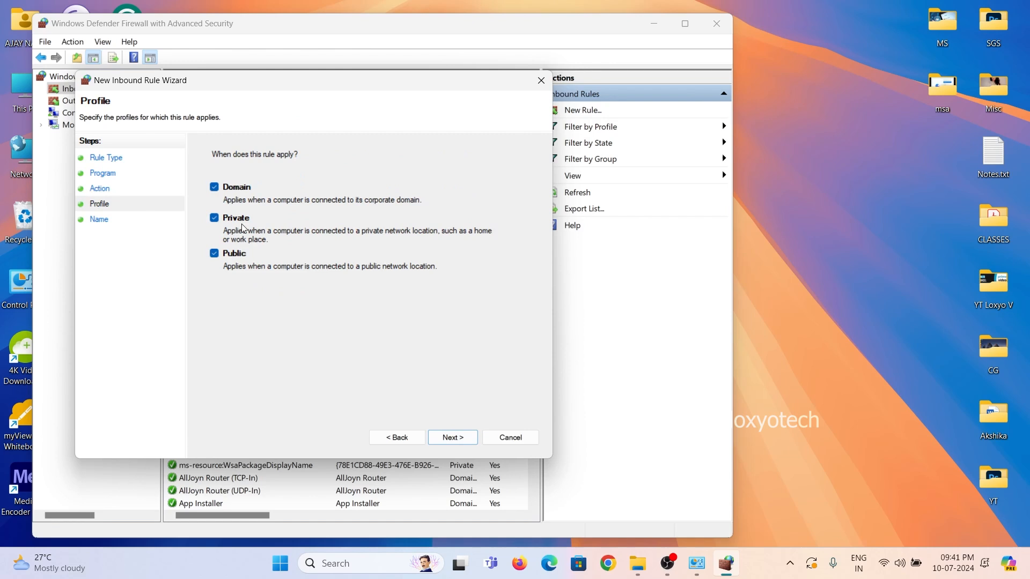
{"action": "mouse_move", "coordinate": [245, 153]}
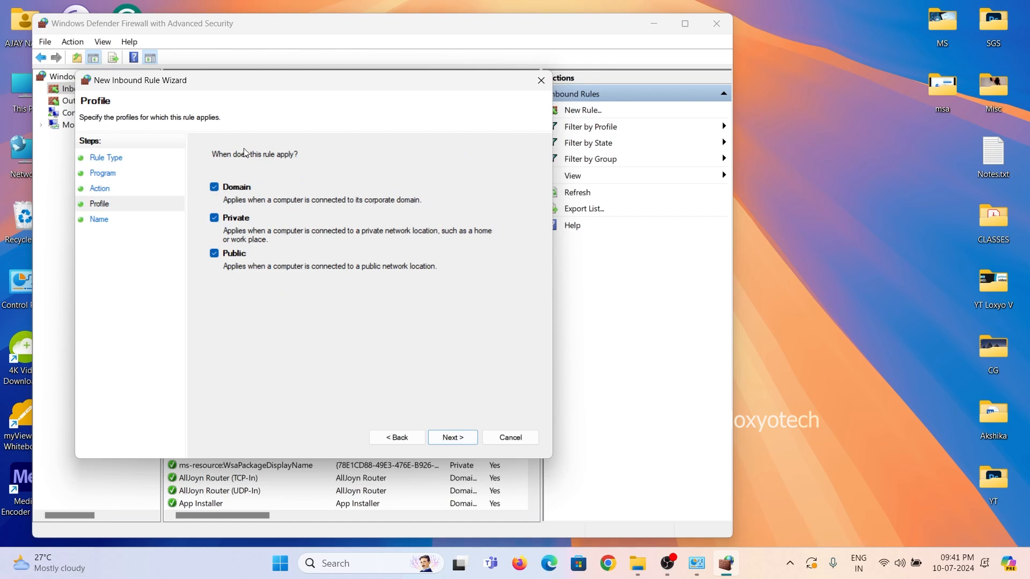
{"action": "mouse_move", "coordinate": [251, 188]}
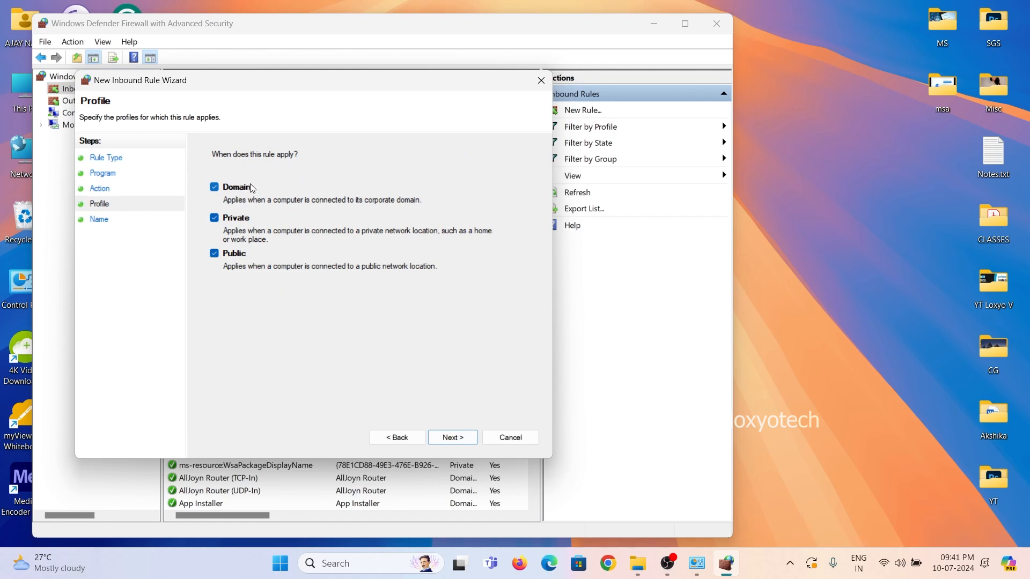
{"action": "left_click", "coordinate": [451, 438]}
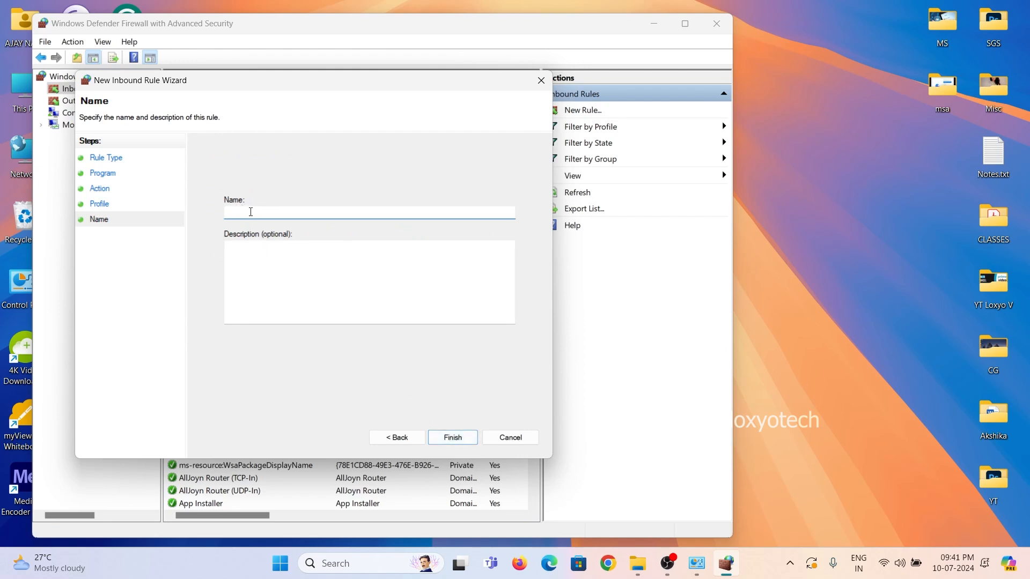
{"action": "left_click", "coordinate": [510, 437]}
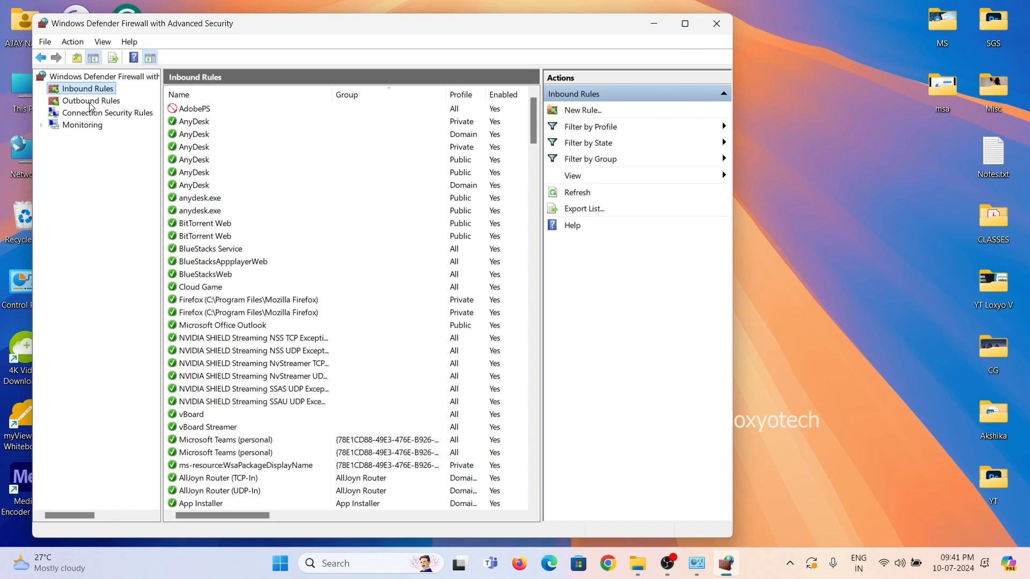
- Start a new outbound Program rule for C:\Users\msaja\Downloads\ADB_AppControl\ADBAppControl.exe
{"action": "left_click", "coordinate": [90, 100]}
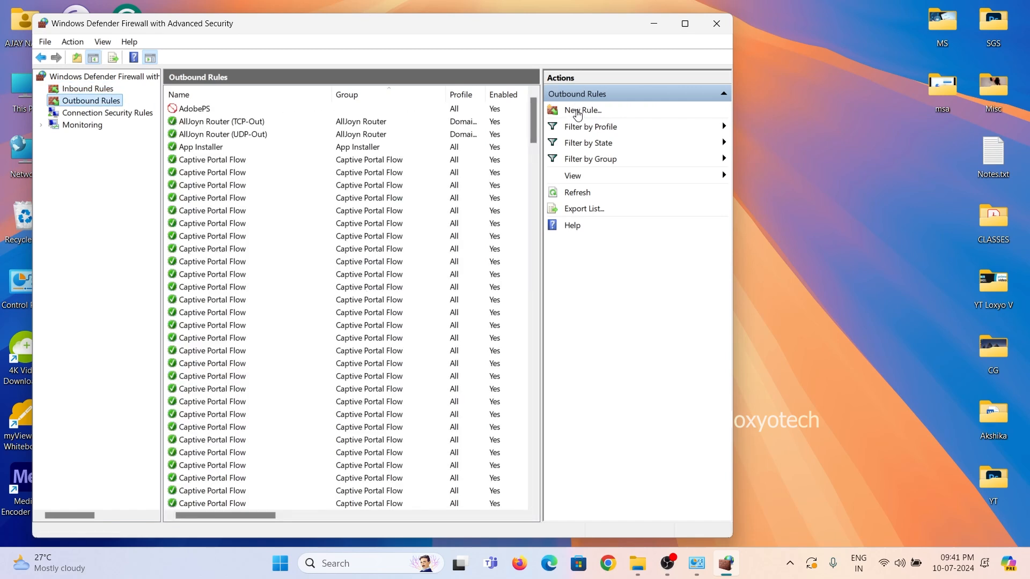
{"action": "left_click", "coordinate": [580, 110]}
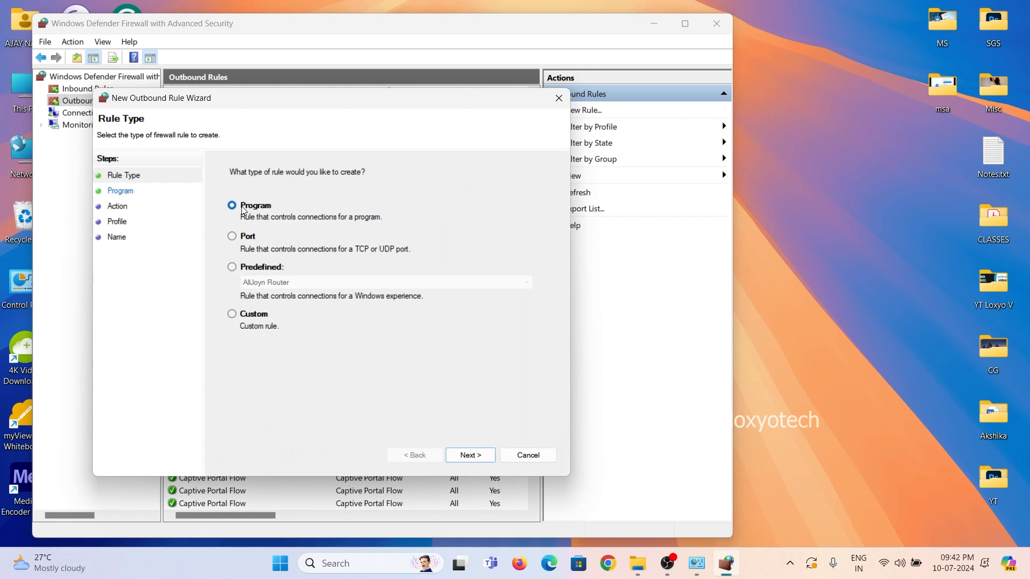
{"action": "left_click", "coordinate": [470, 455]}
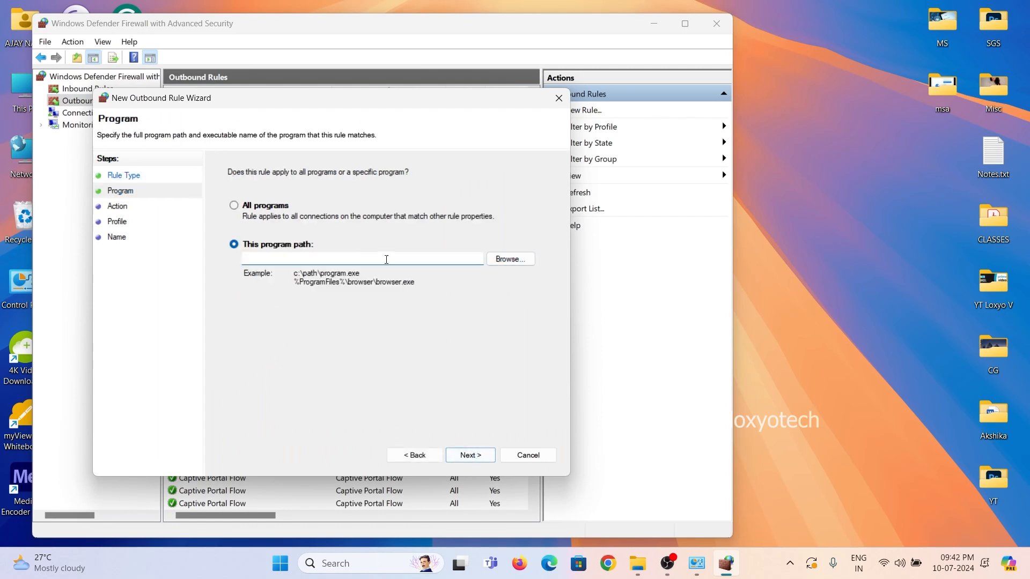
{"action": "type", "text": "\"C:\\Users\\msaja\\Downloads\\ADB_AppControl\\ADBAppControl.exe\""}
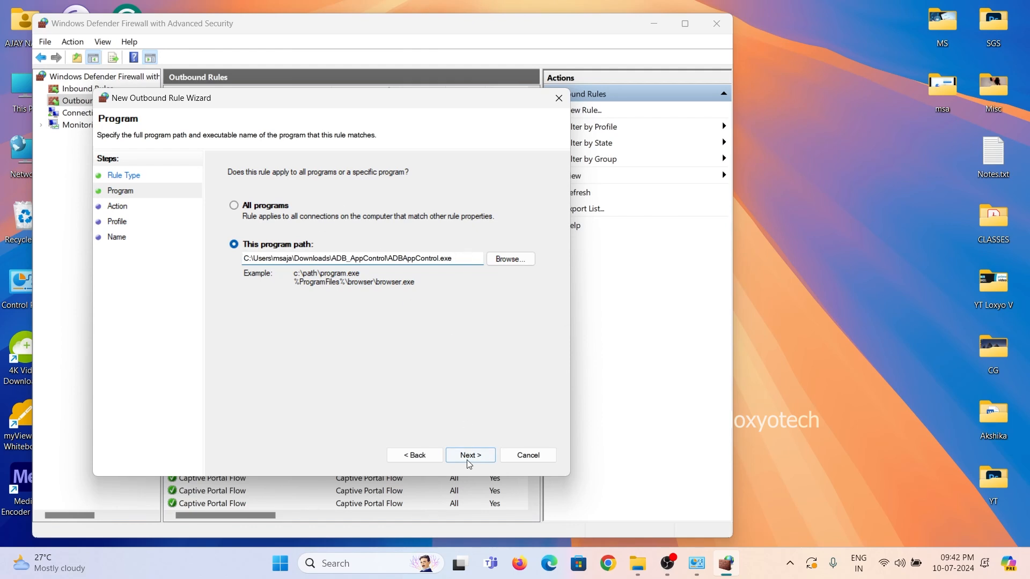
{"action": "left_click", "coordinate": [471, 456]}
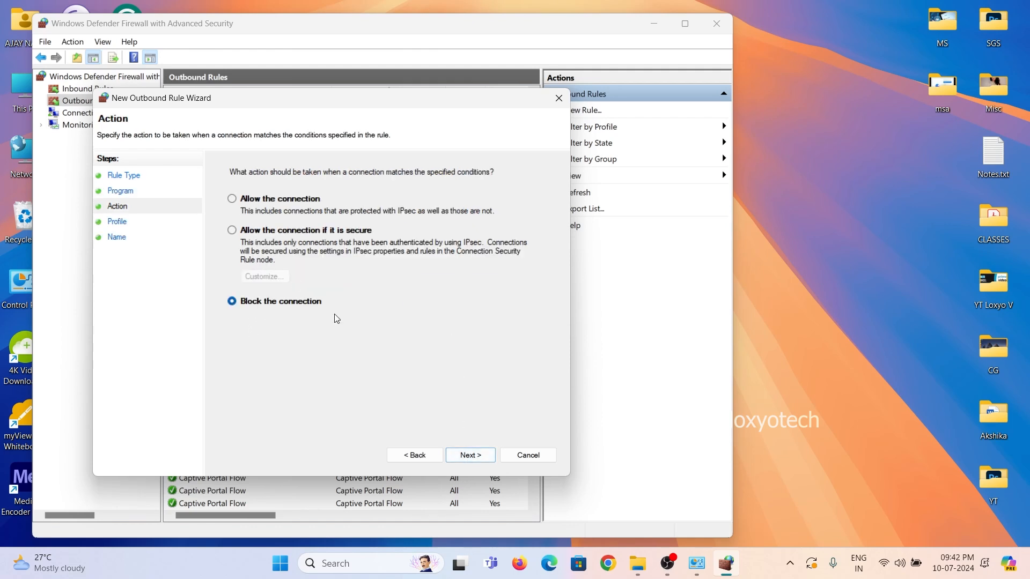
- Block the outbound connection on all profiles and finish the rule
{"action": "left_click", "coordinate": [470, 454]}
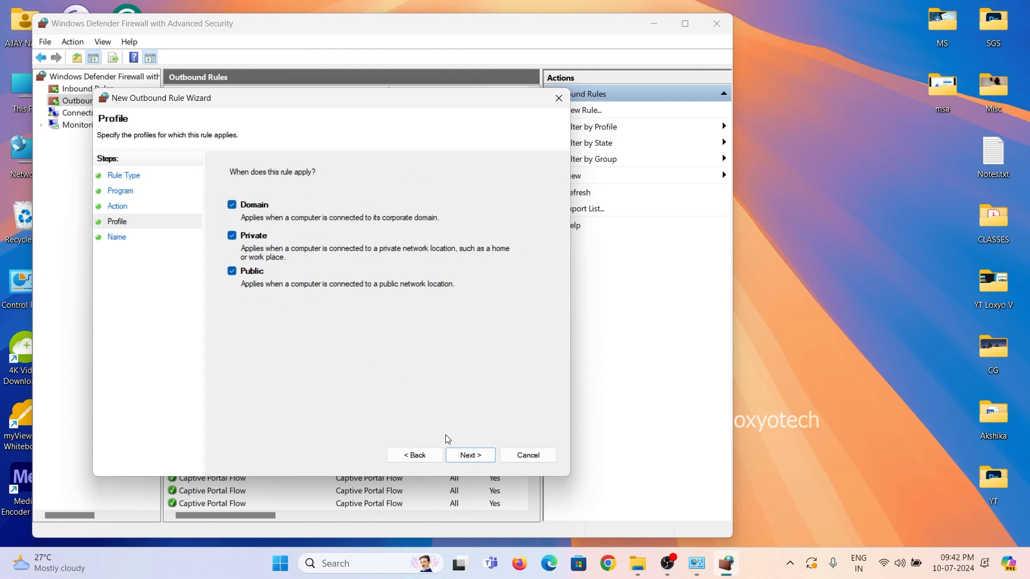
{"action": "left_click", "coordinate": [470, 455]}
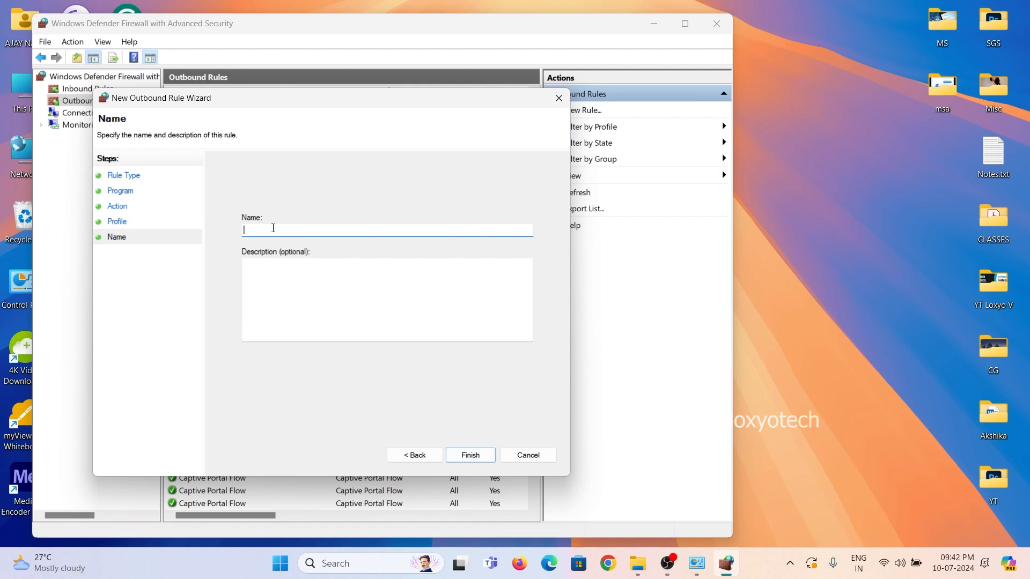
{"action": "mouse_move", "coordinate": [503, 434]}
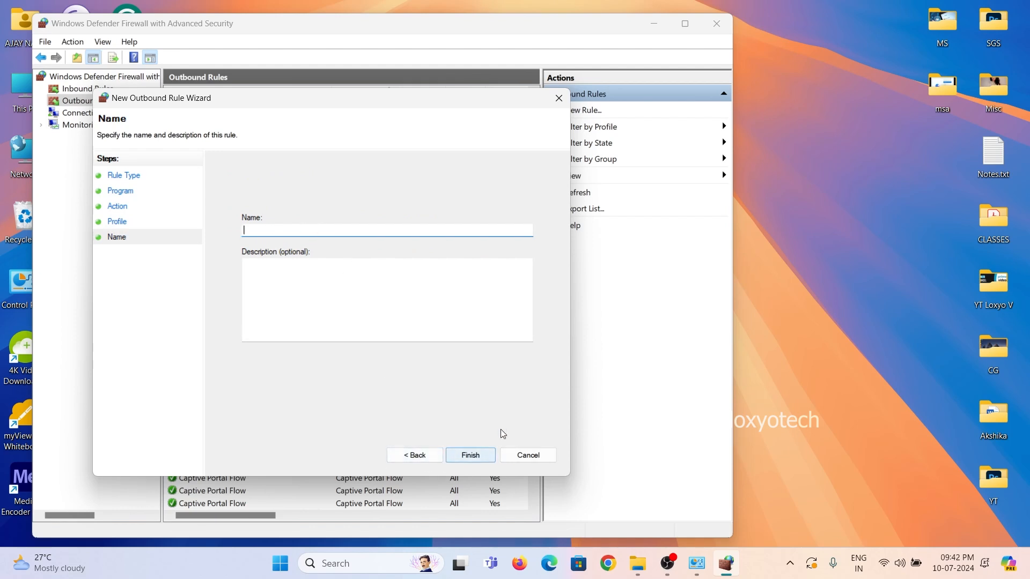
{"action": "left_click", "coordinate": [527, 455]}
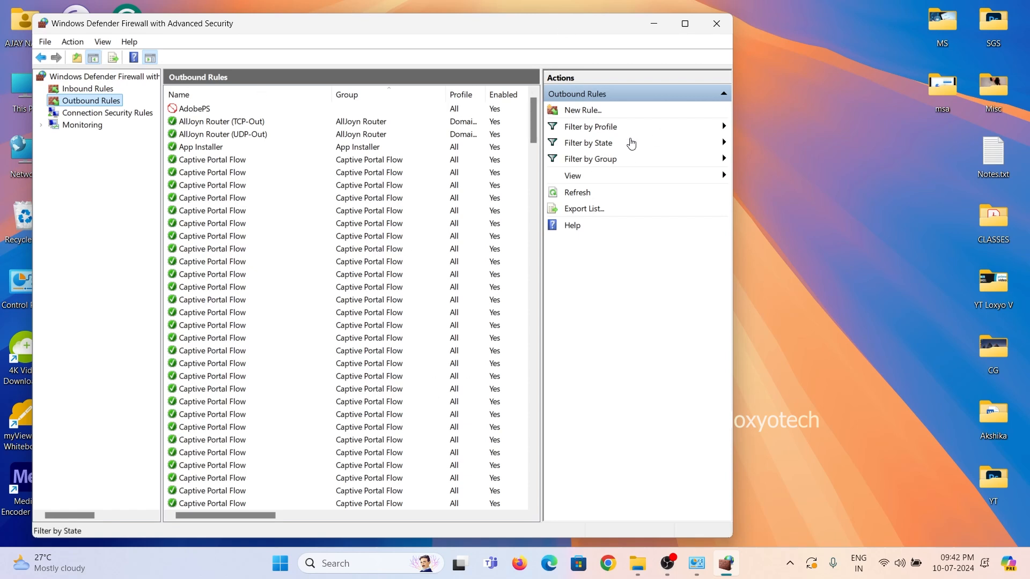
- Review the Inbound Rules list, then close the firewall console
{"action": "left_click", "coordinate": [87, 88]}
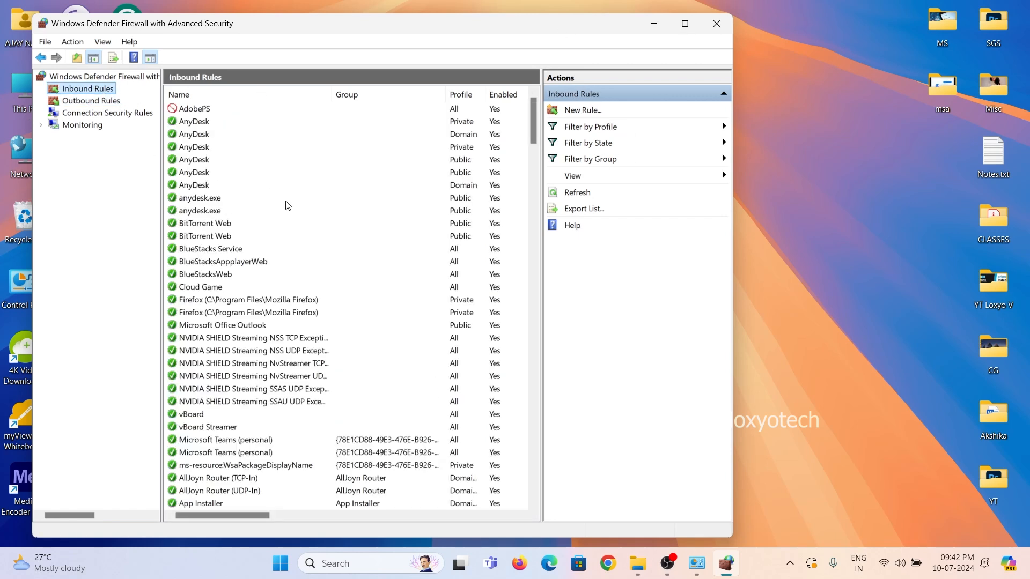
{"action": "scroll", "scroll_direction": "down", "scroll_amount": 3}
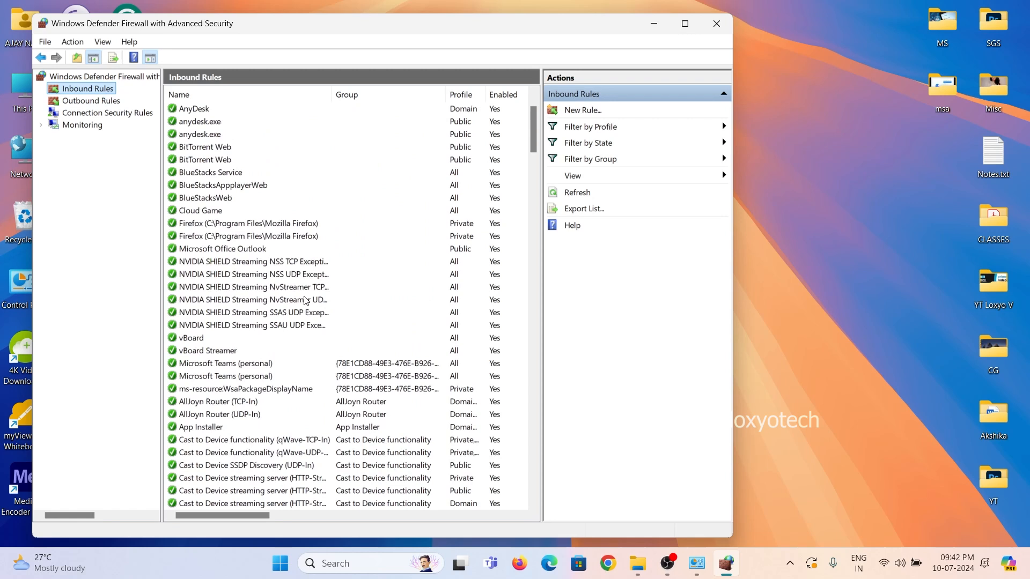
{"action": "scroll", "scroll_direction": "up", "scroll_amount": 3}
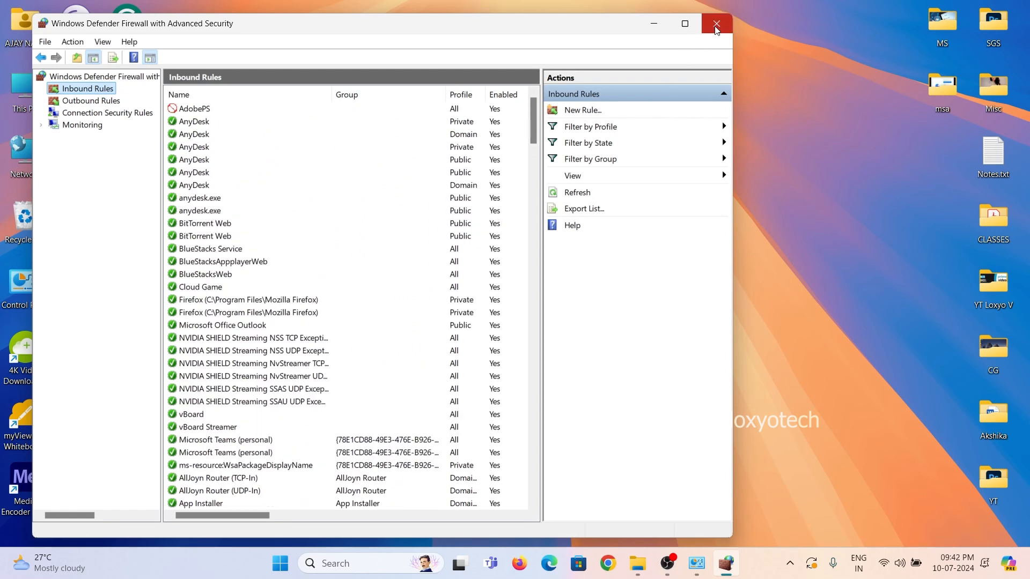
{"action": "left_click", "coordinate": [715, 23]}
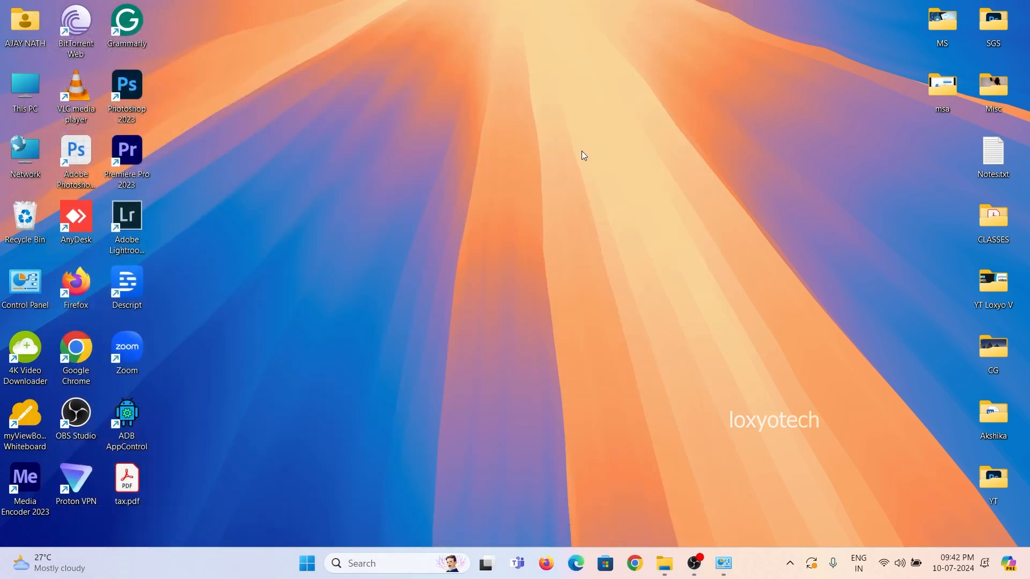
{"action": "right_click", "coordinate": [433, 258]}
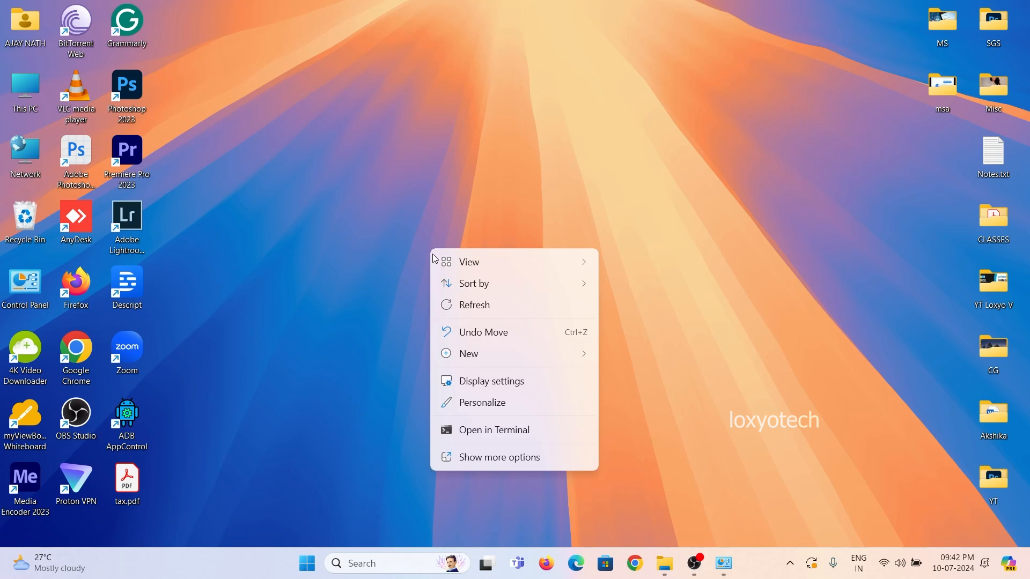
{"action": "left_click", "coordinate": [695, 391]}
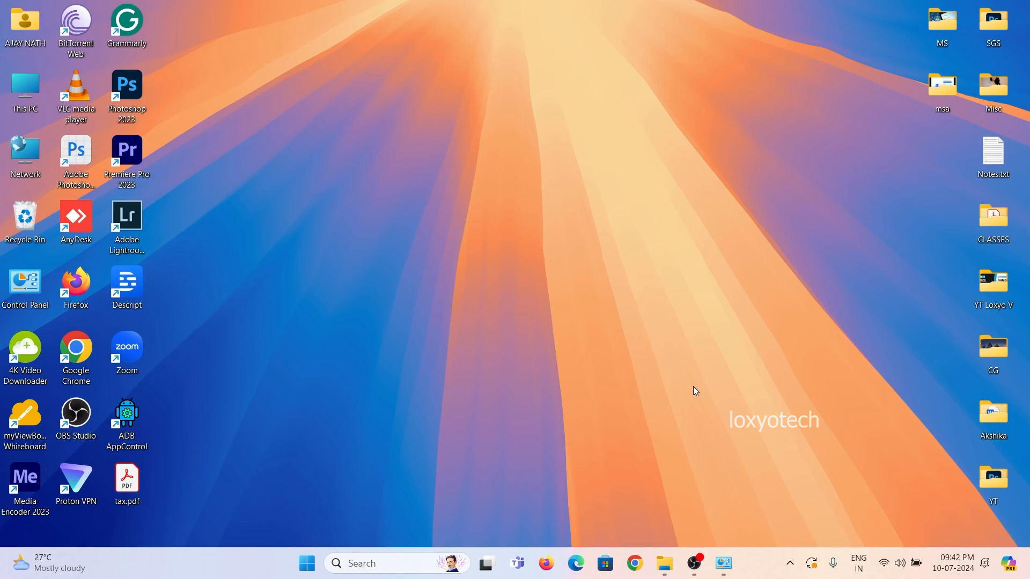
{"action": "mouse_move", "coordinate": [747, 467]}
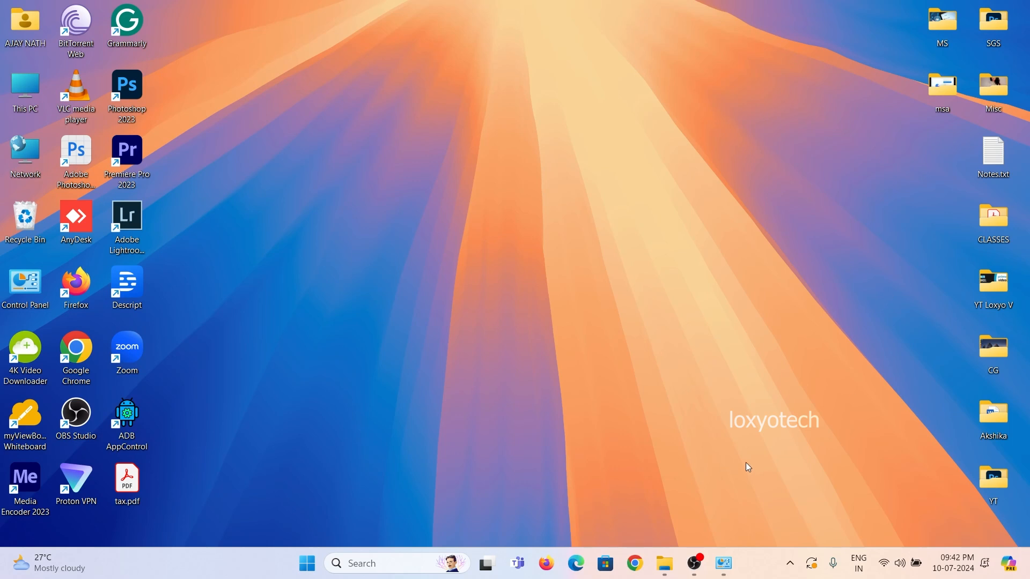